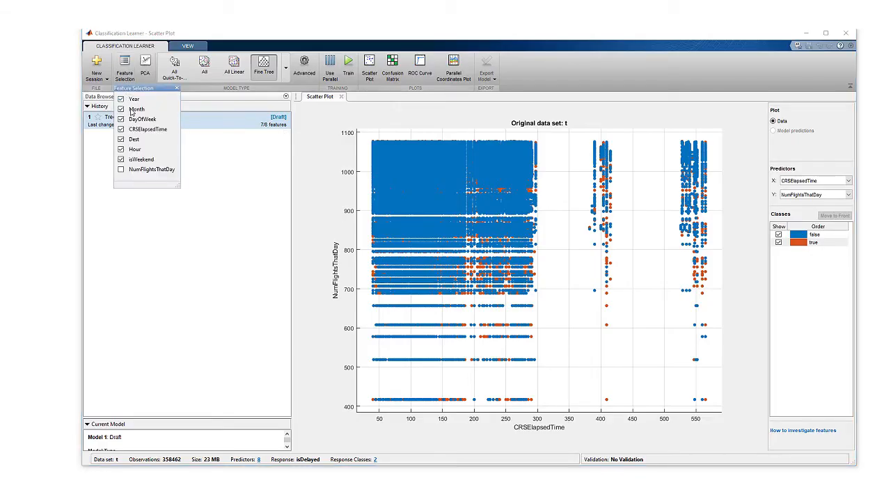
pyautogui.moveTo(144, 134)
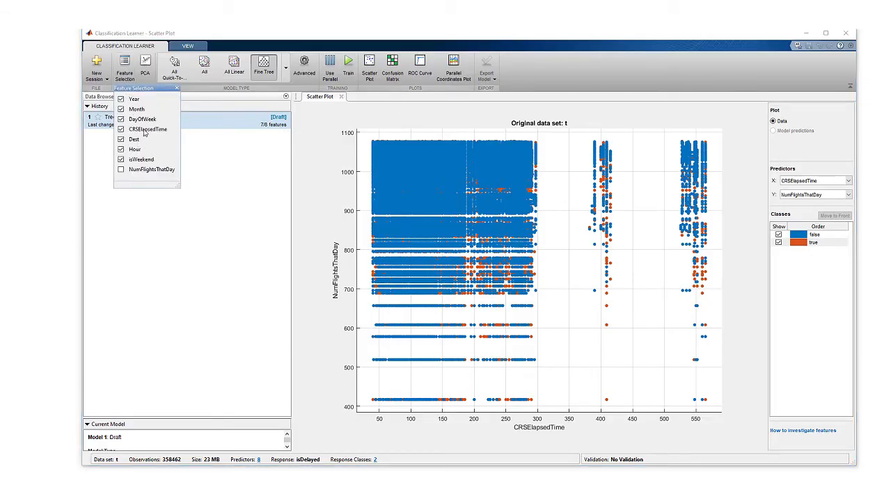
pyautogui.moveTo(178, 91)
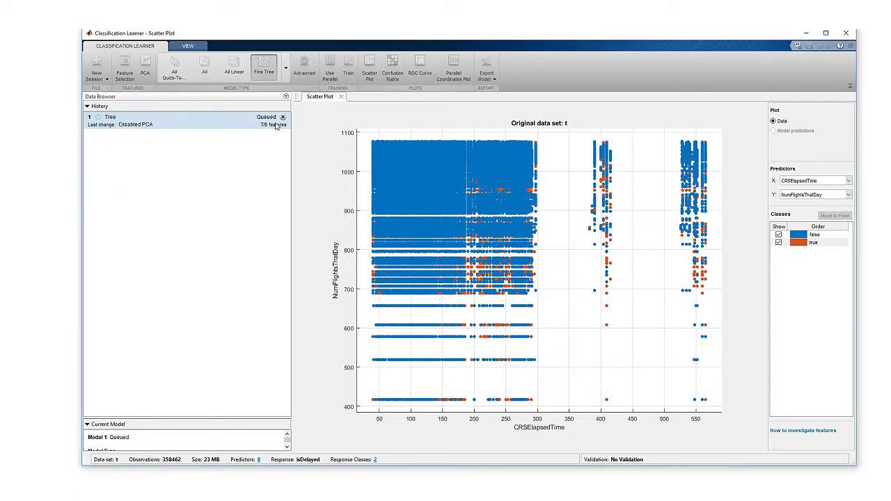
# Train a fine tree on seven features, excluding NumFlightsThatDay, reaching 70.7% accuracy.
pyautogui.click(348, 66)
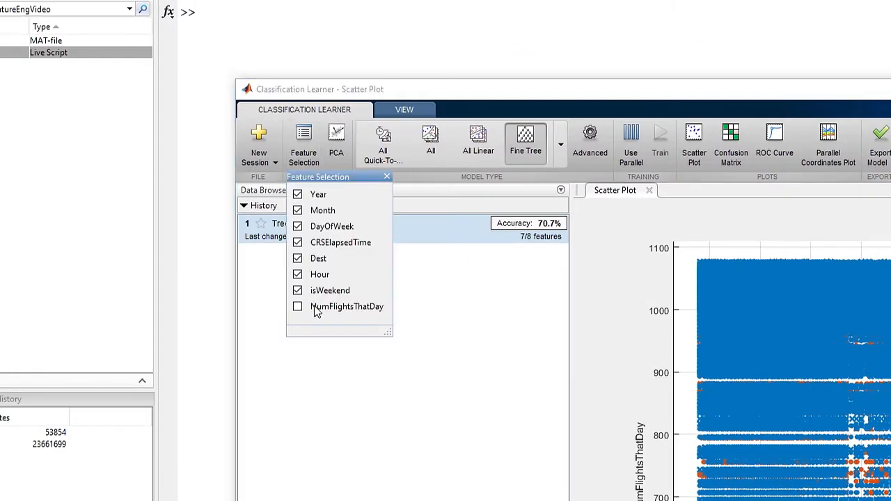
# Add NumFlightsThatDay to the selected features and train model 2 on all eight features.
pyautogui.click(298, 307)
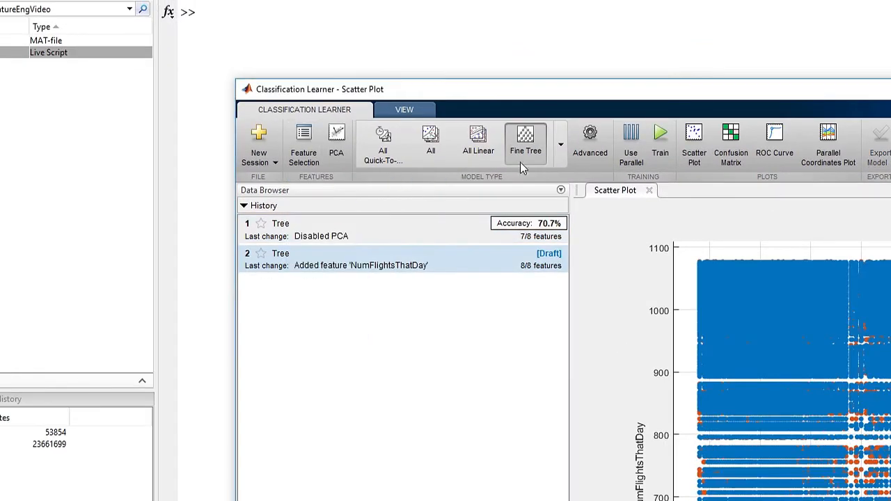
pyautogui.click(659, 138)
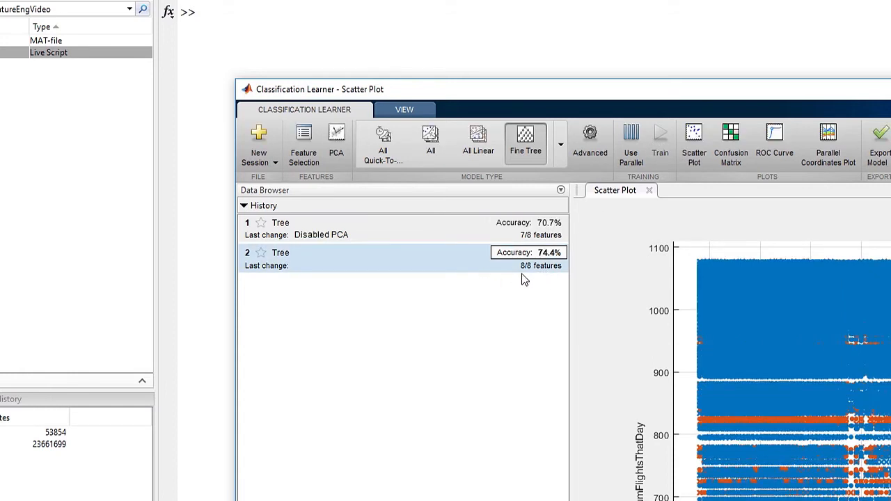
pyautogui.moveTo(560, 282)
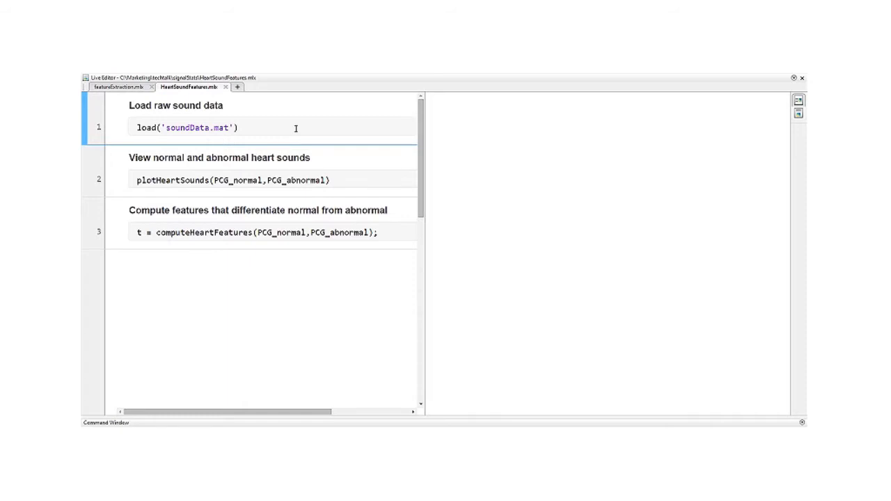
# Run HeartSoundFeatures.mlx to plot the abnormal heart sound and tabulate skewness, kurtosis, dominant frequencies.
pyautogui.click(239, 128)
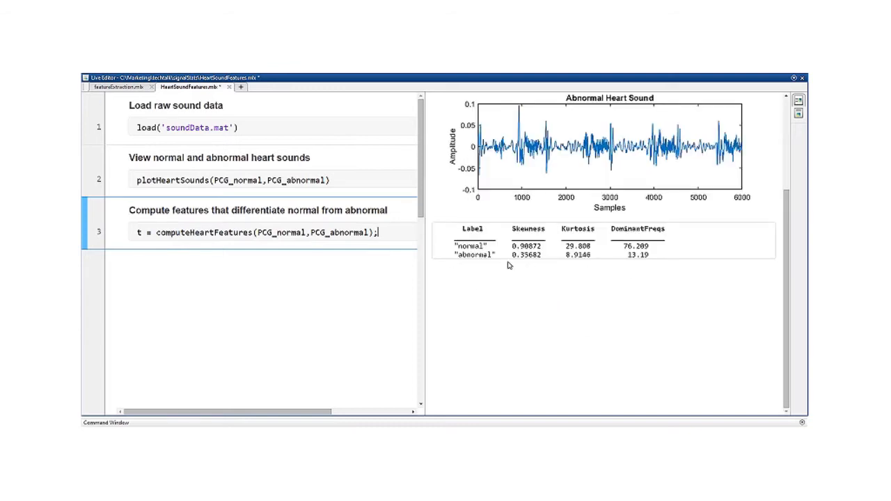
pyautogui.moveTo(480, 271)
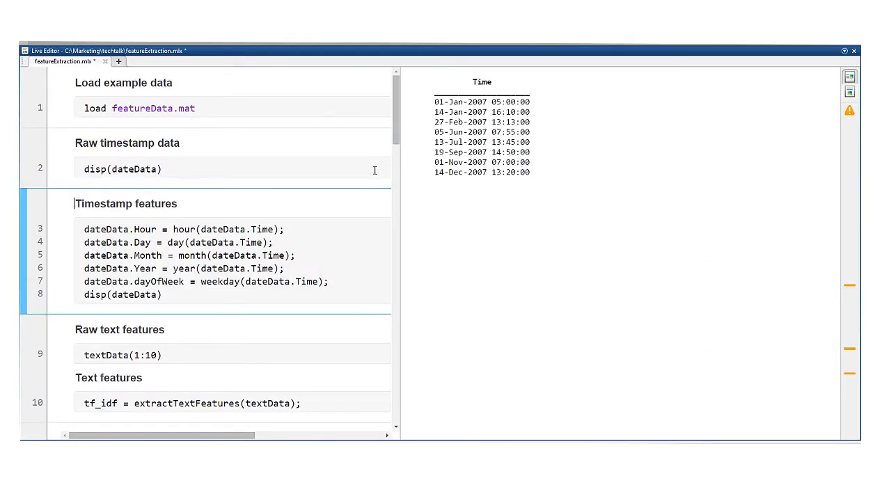
pyautogui.moveTo(535, 121)
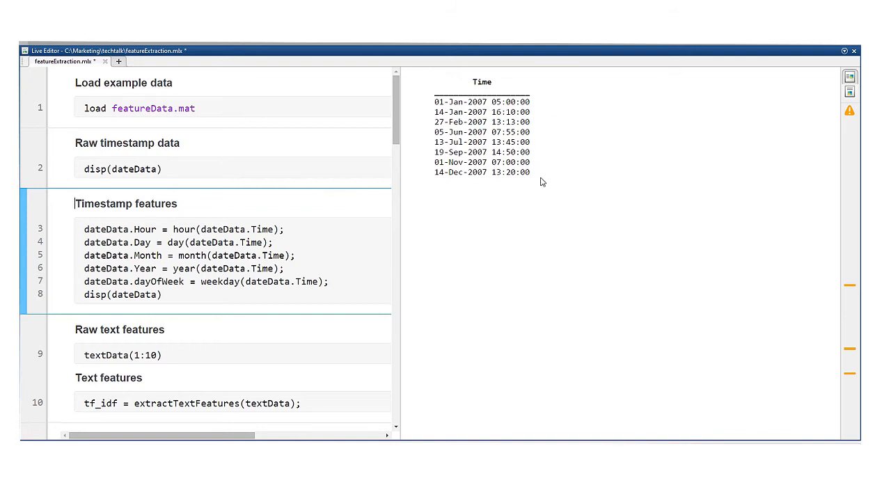
pyautogui.moveTo(479, 195)
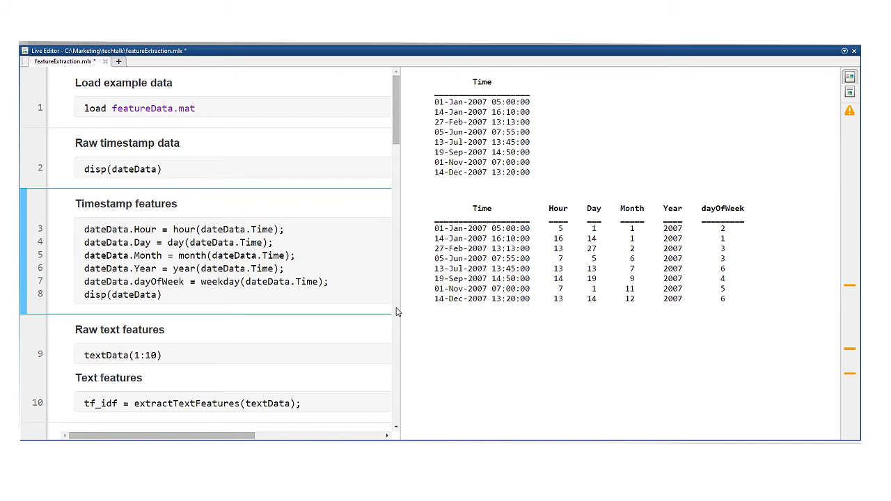
# Scroll through the timestamp output showing Hour, Day, Month, Year and dayOfWeek columns.
pyautogui.scroll(-3)
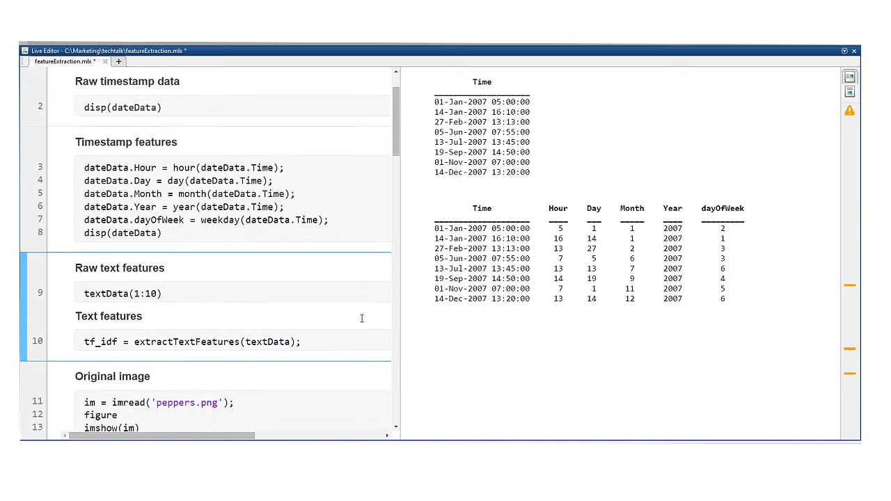
pyautogui.scroll(-3)
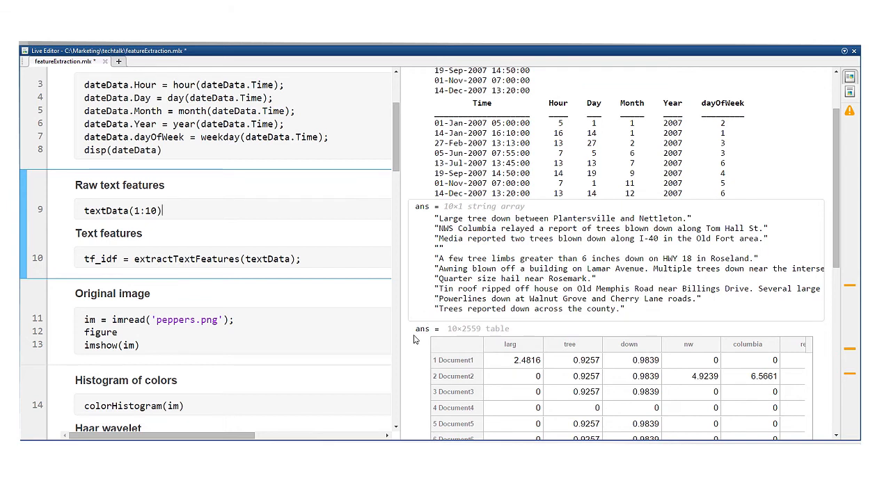
# Review the report text, TF-IDF table and Word2Vec embeddings plot, reaching the Original image section.
pyautogui.scroll(-3)
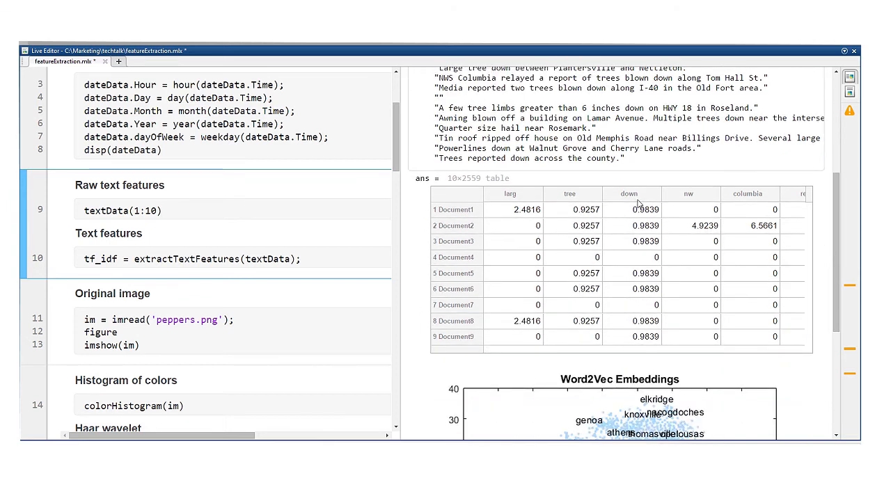
pyautogui.moveTo(420, 280)
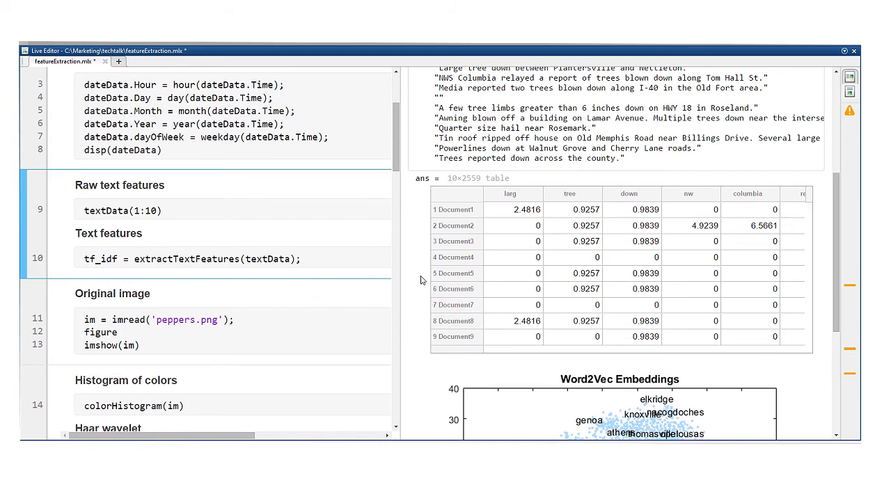
pyautogui.scroll(-3)
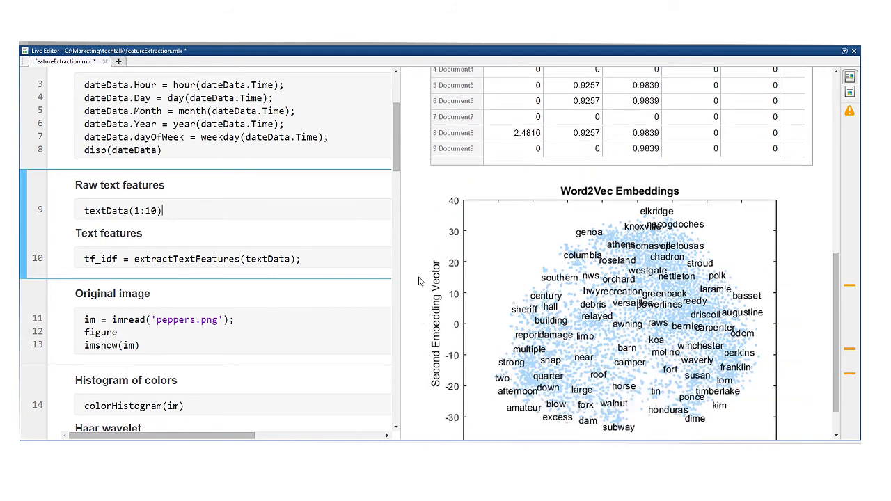
pyautogui.scroll(-3)
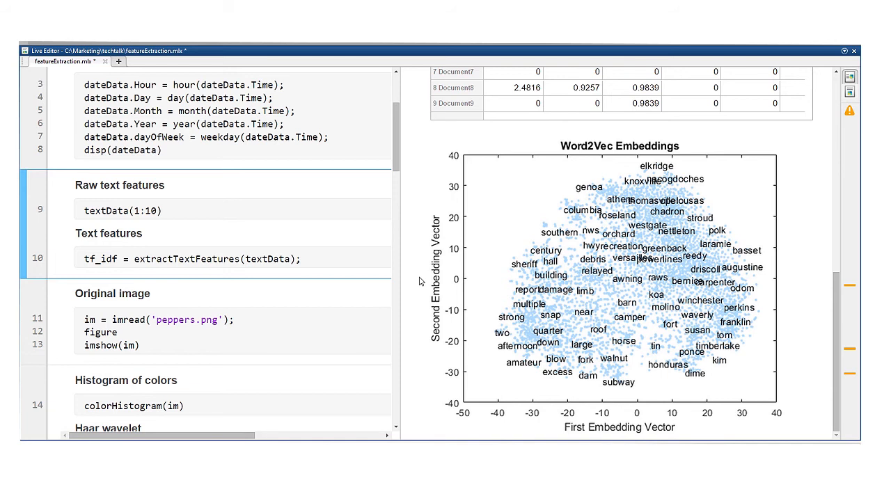
pyautogui.click(162, 210)
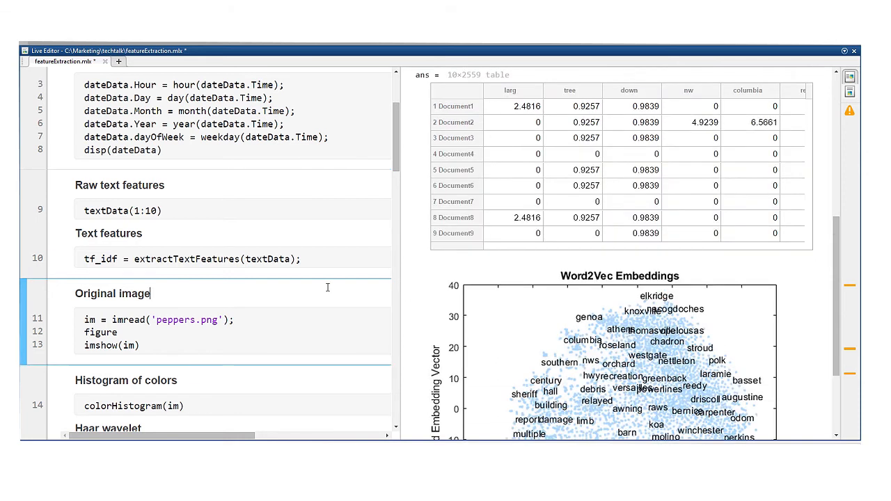
# Show the peppers image, RGB histograms, Haar wavelet features and AlexNet layer activations.
pyautogui.scroll(-3)
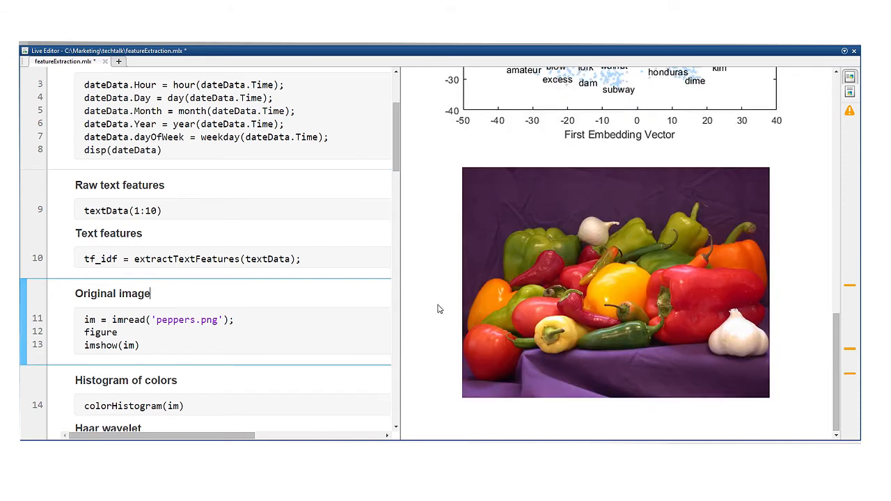
pyautogui.moveTo(412, 314)
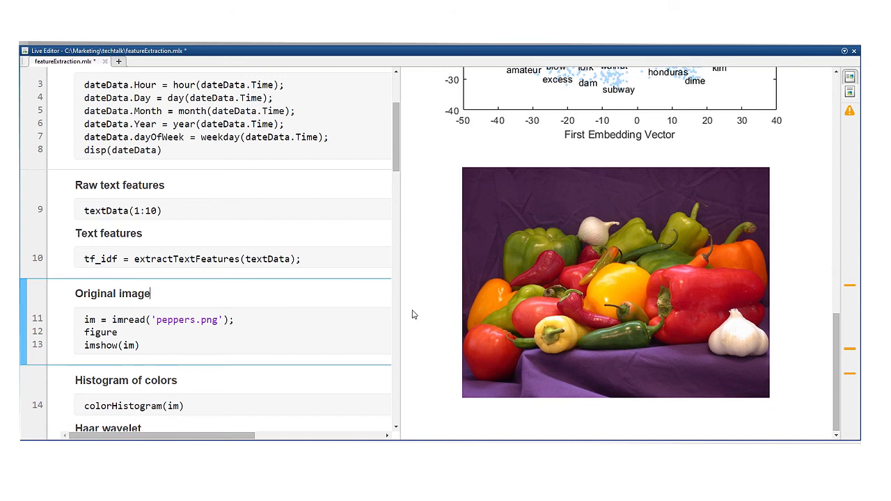
pyautogui.scroll(-3)
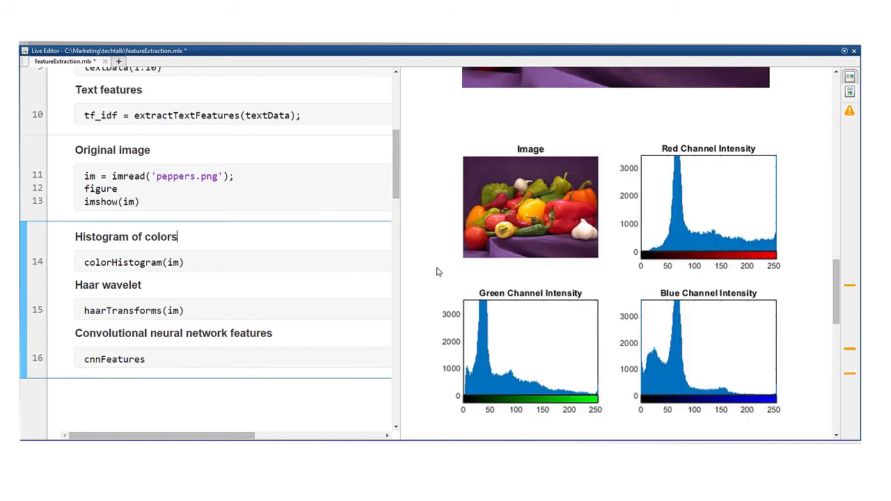
pyautogui.moveTo(625, 283)
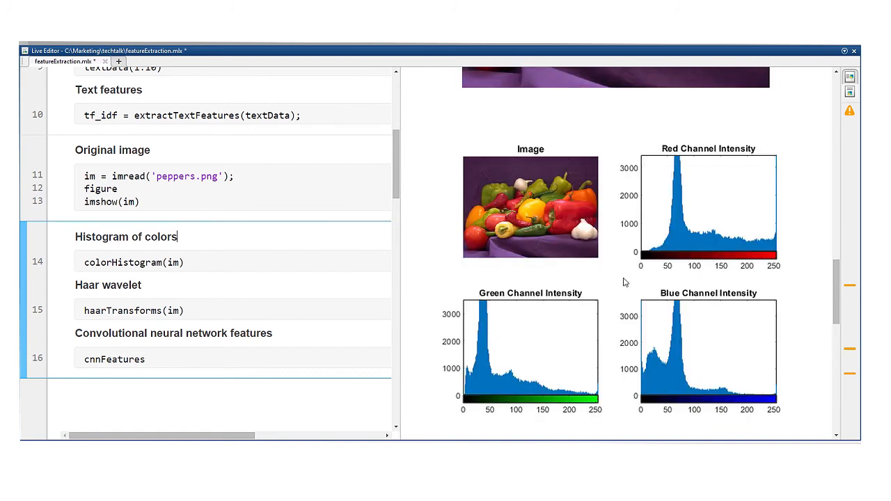
pyautogui.scroll(-3)
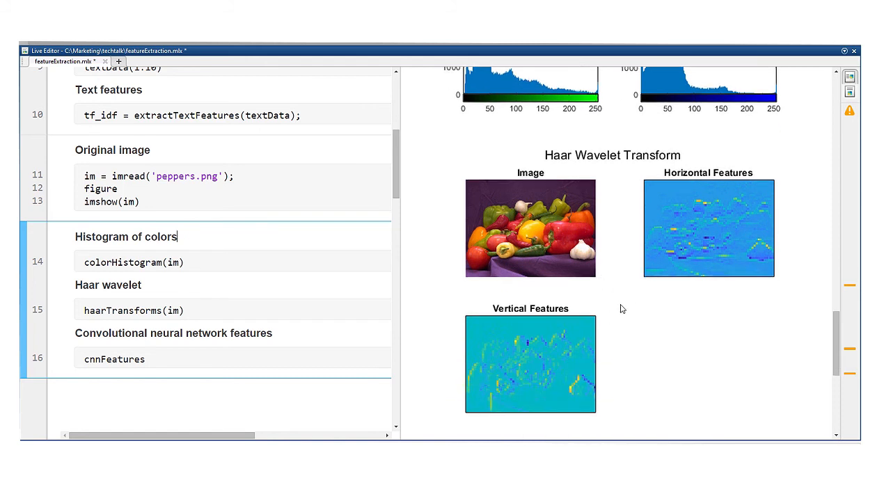
pyautogui.scroll(-3)
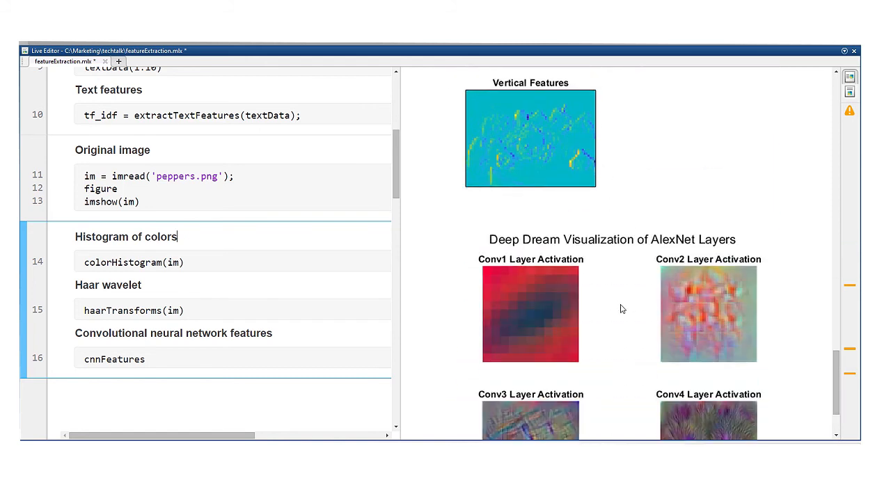
pyautogui.scroll(-3)
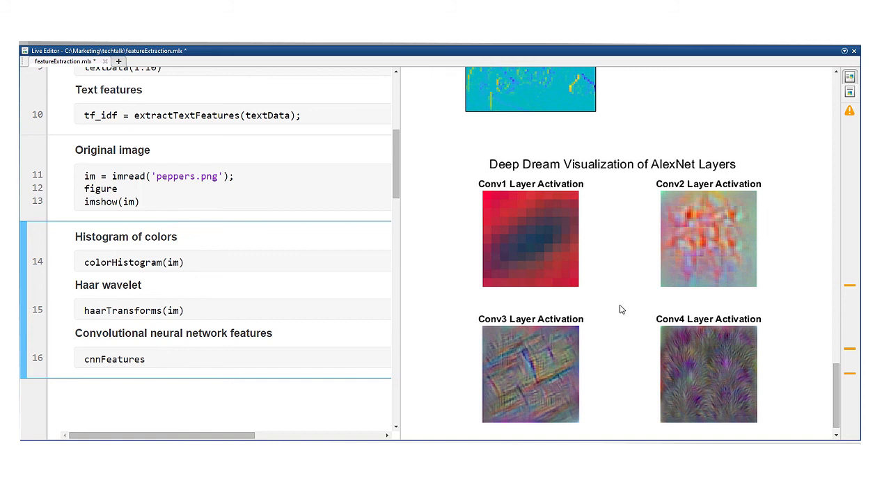
pyautogui.click(177, 237)
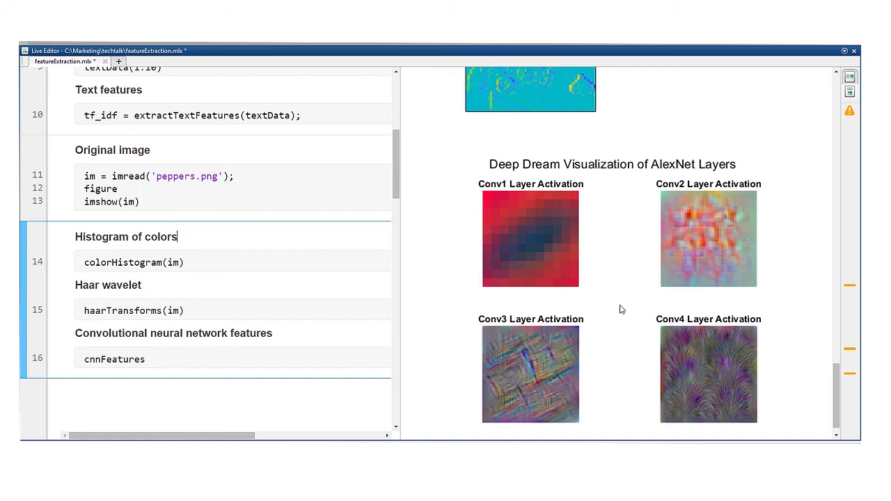